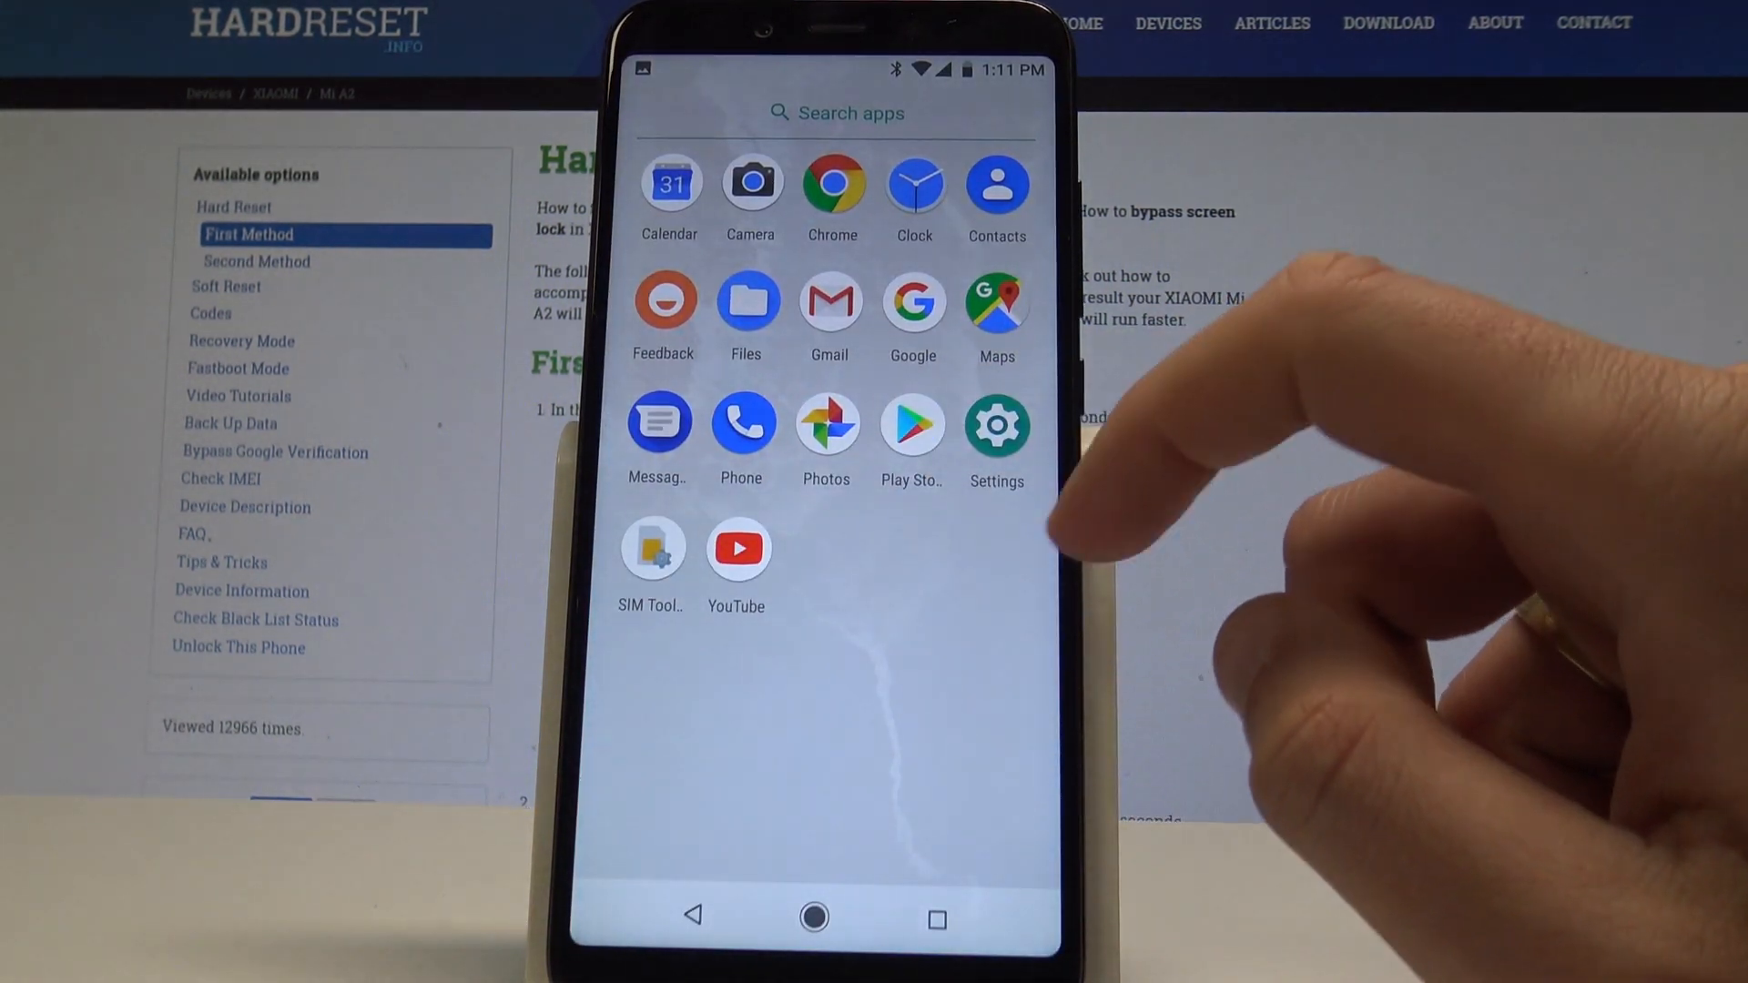
Bring up About phone / Phone status showing Android 8.1.0 and the November 5, 2018 security patch
click(995, 426)
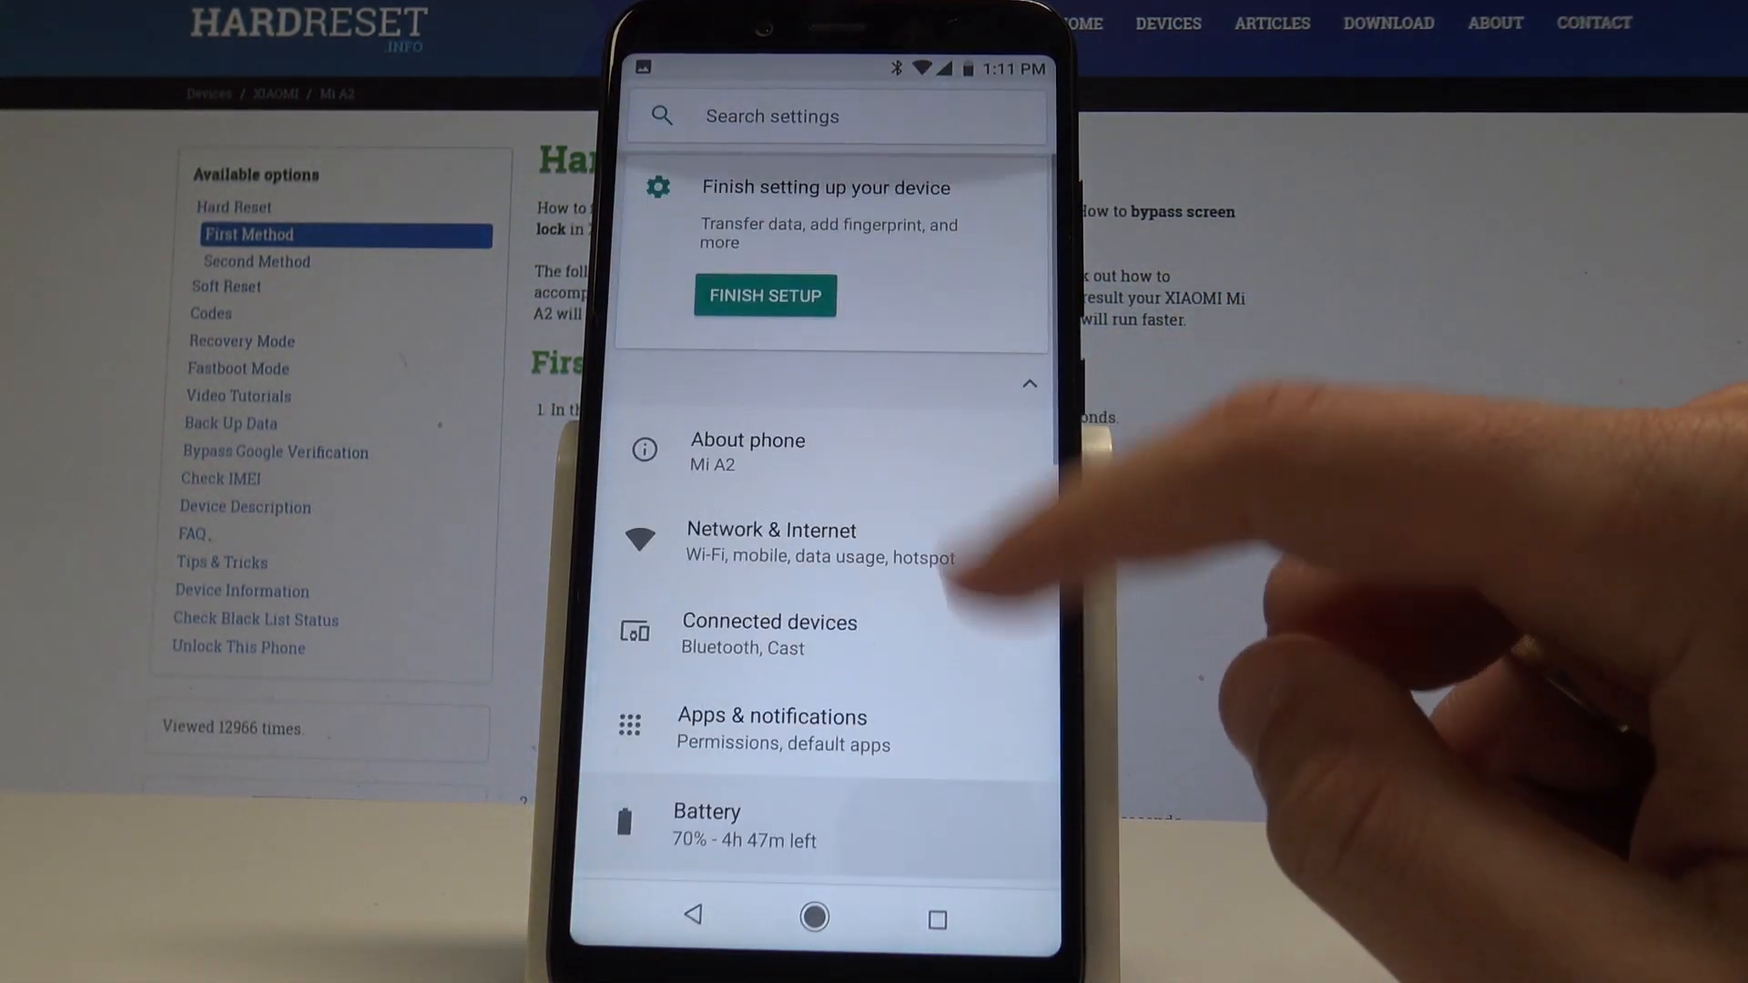
click(747, 452)
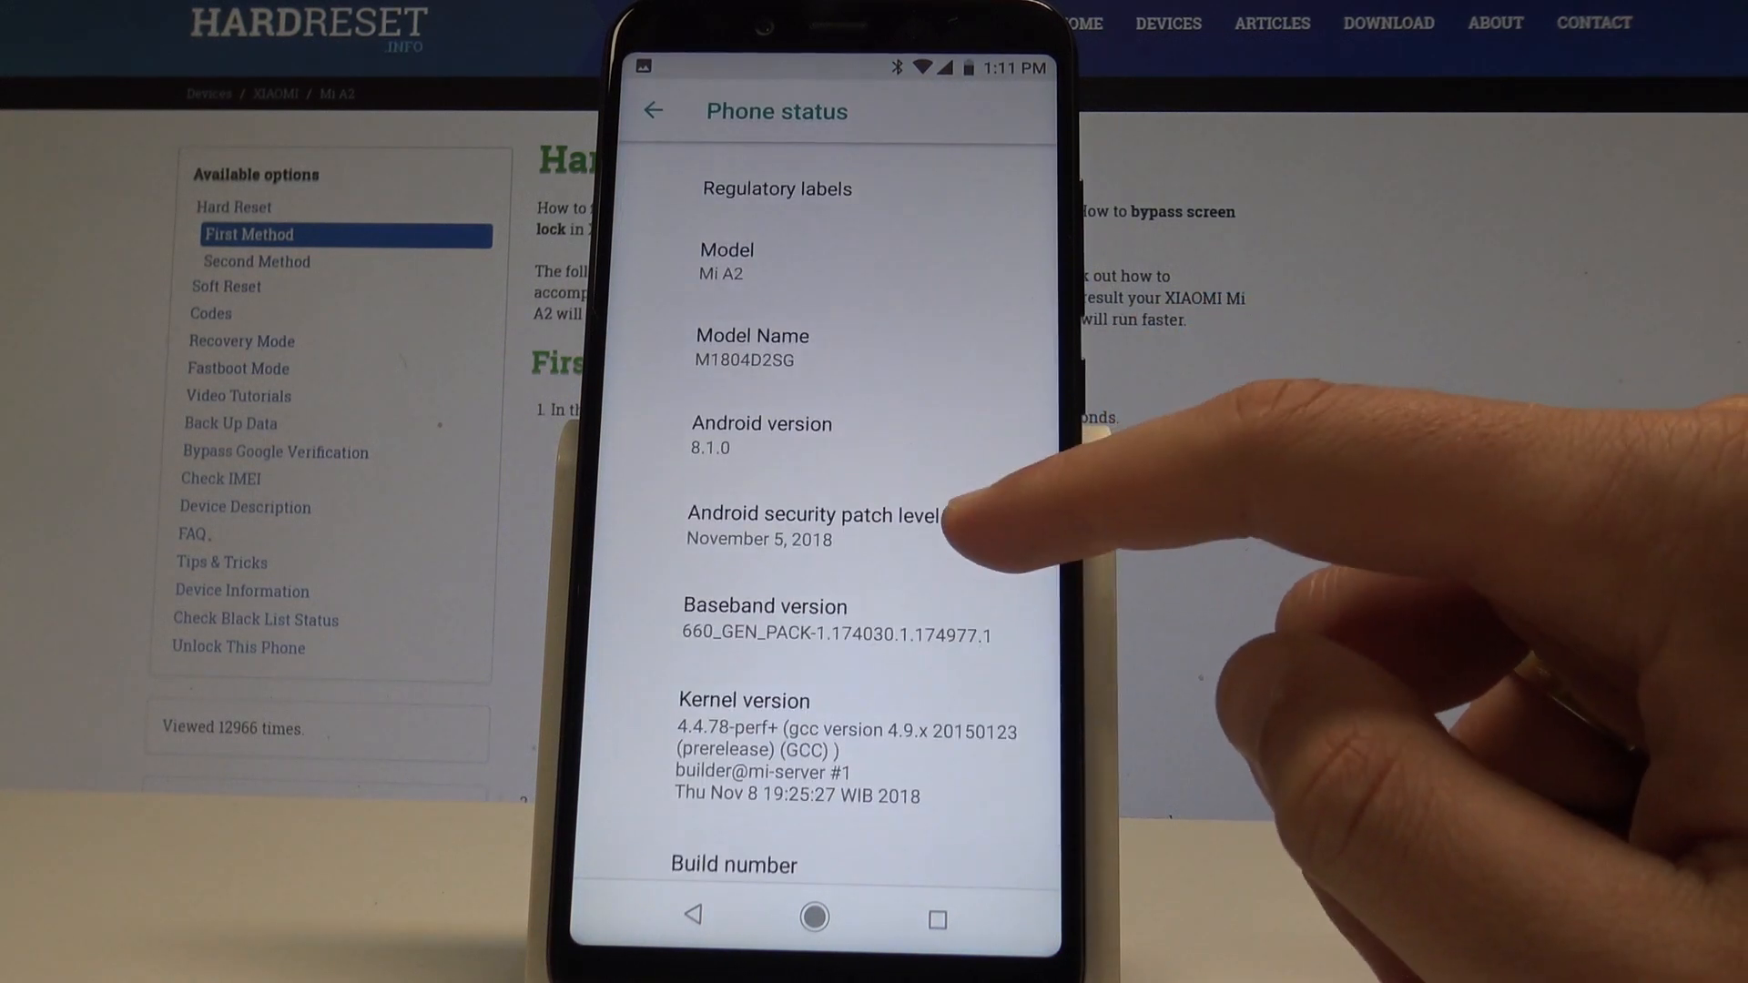
Follow the security patch level entry to the Android Security Bulletins page and read down to its Sources section
click(830, 527)
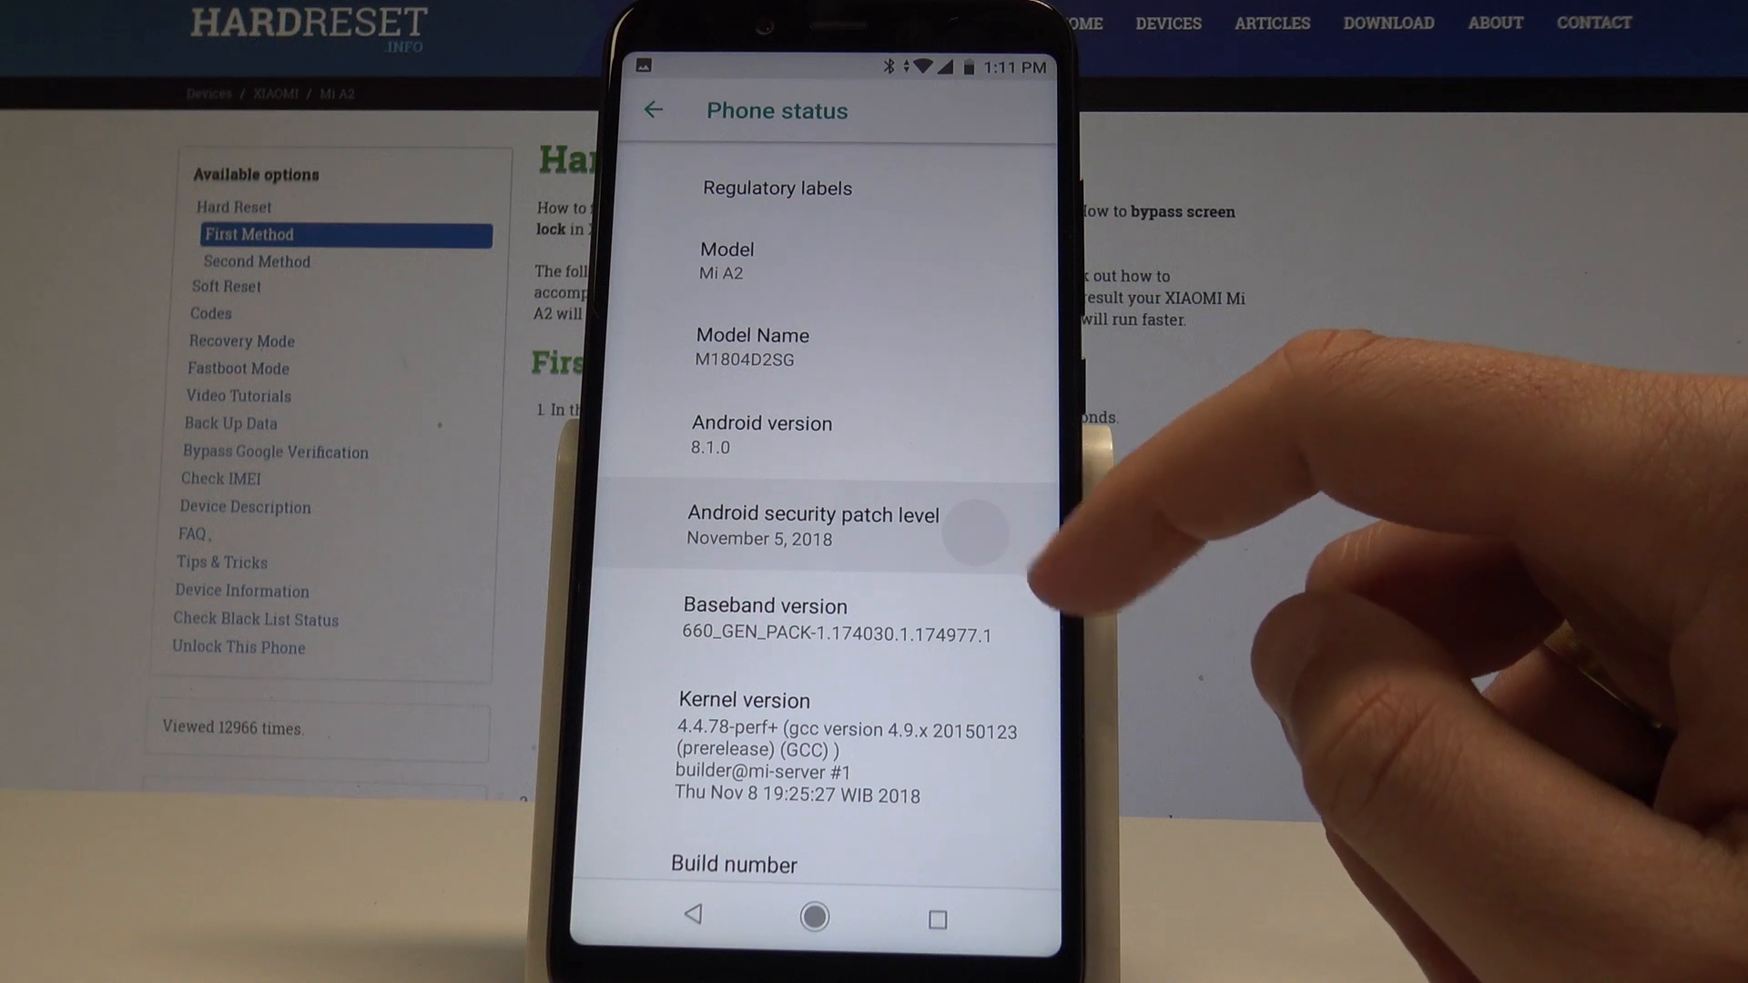
click(816, 525)
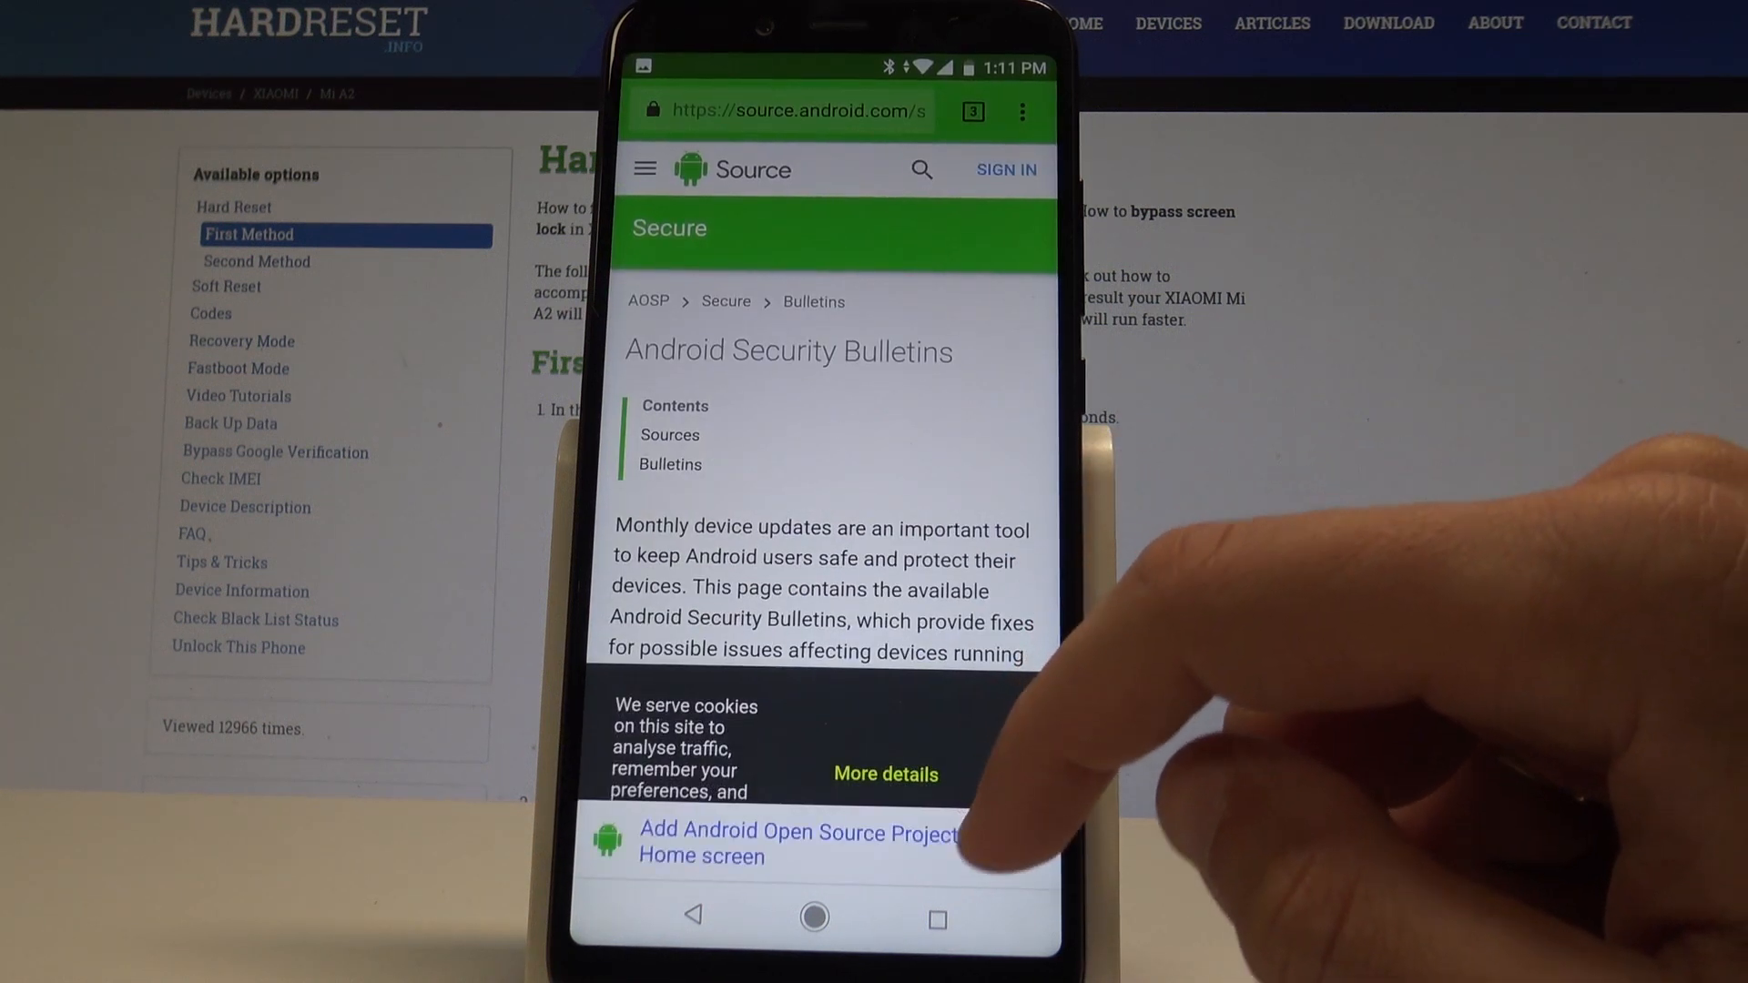
scroll(down, 3)
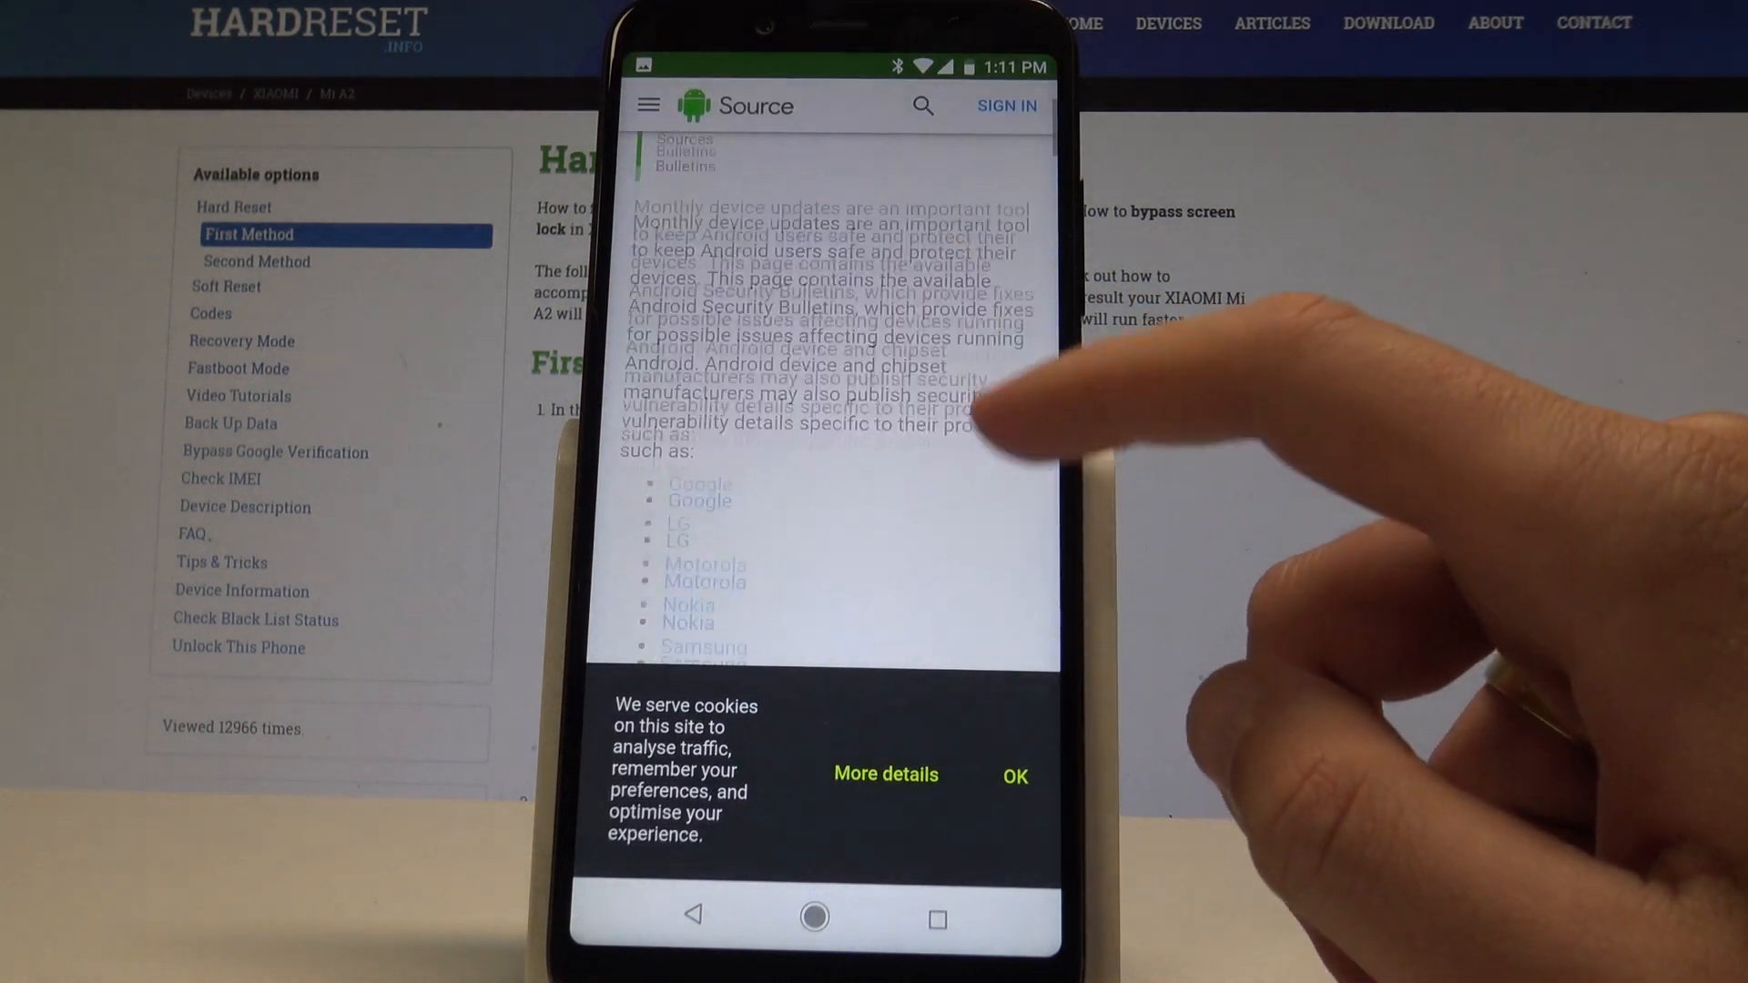
scroll(down, 3)
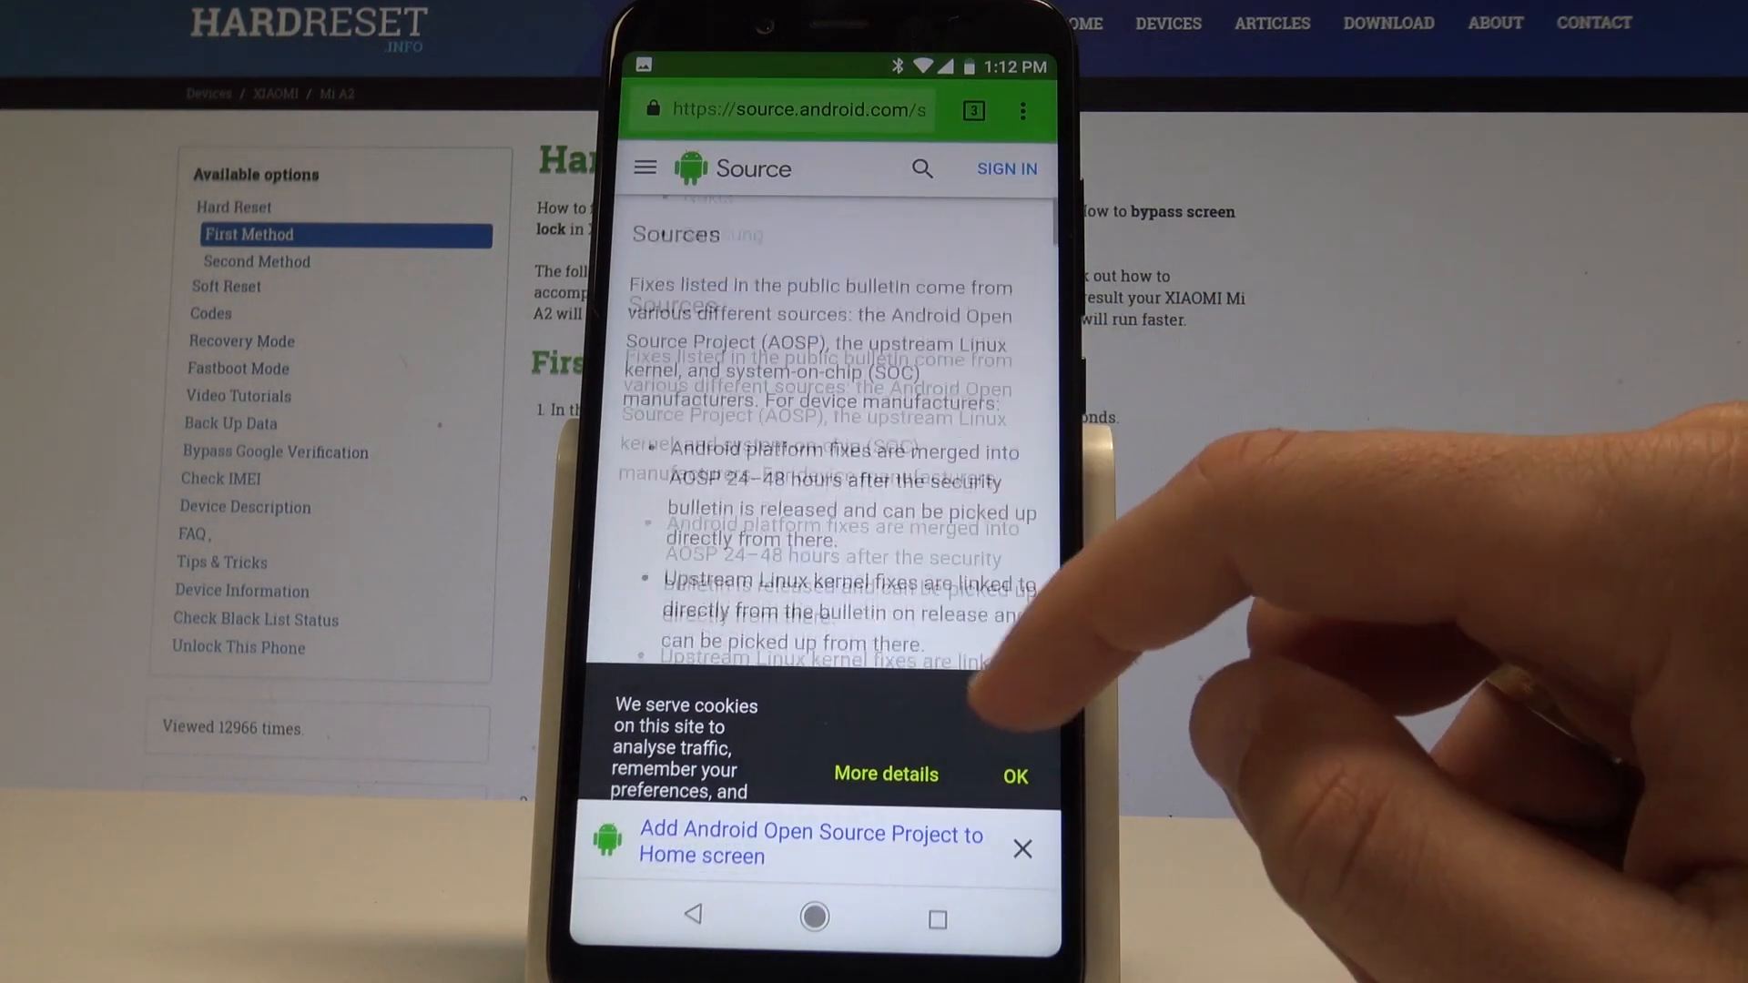